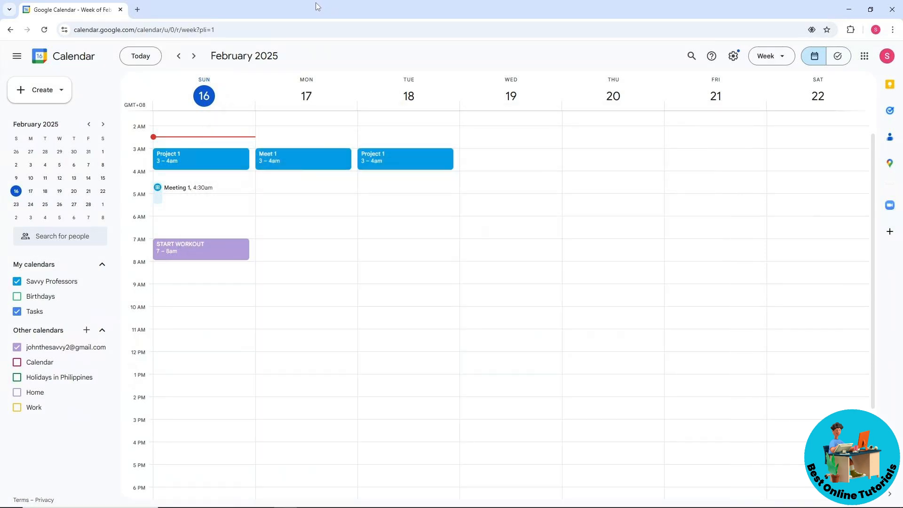
mouse_move(97, 166)
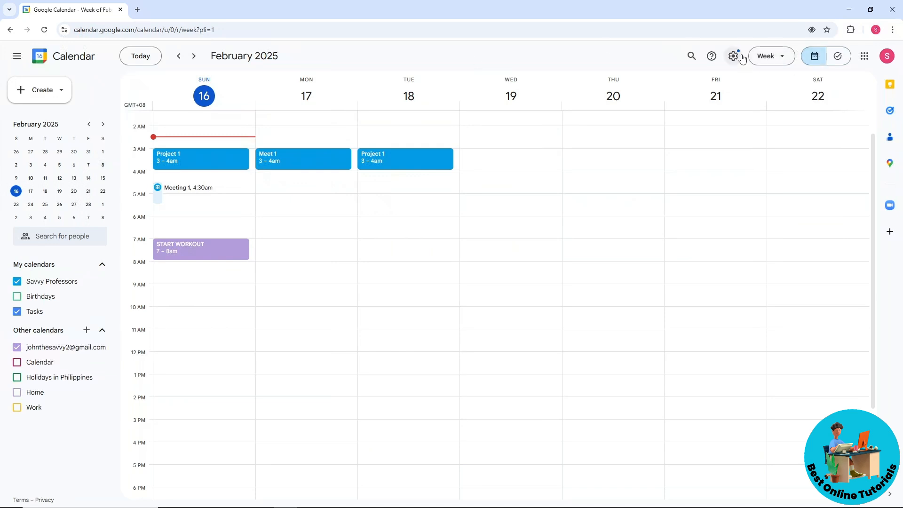
mouse_move(734, 56)
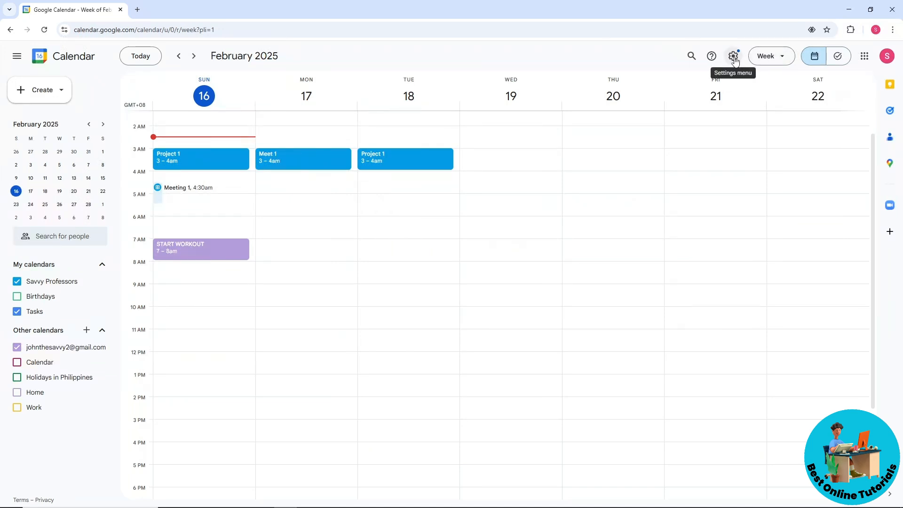
- Open the Settings page from the gear menu in week view
left_click(734, 56)
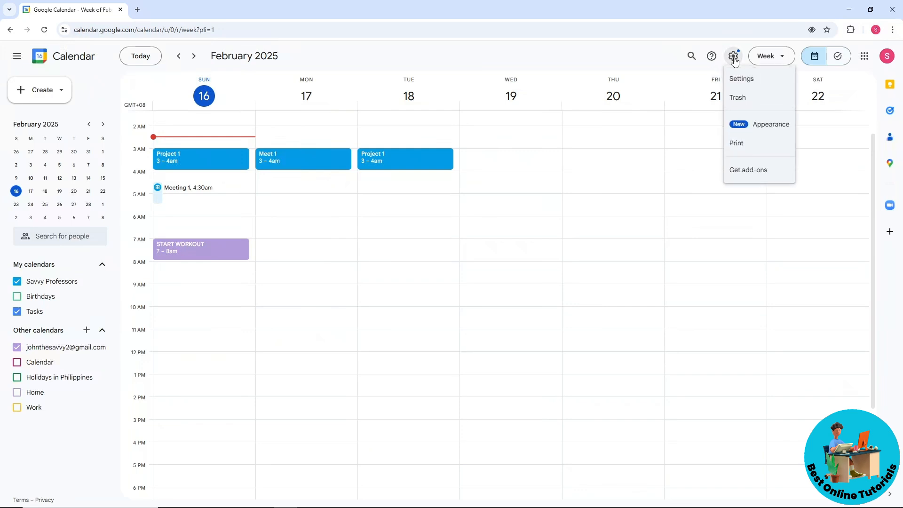
mouse_move(742, 79)
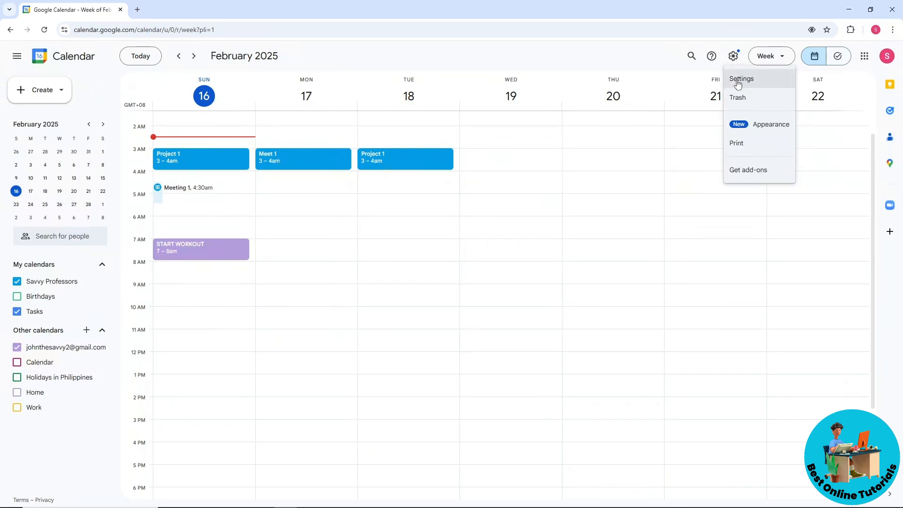
left_click(741, 79)
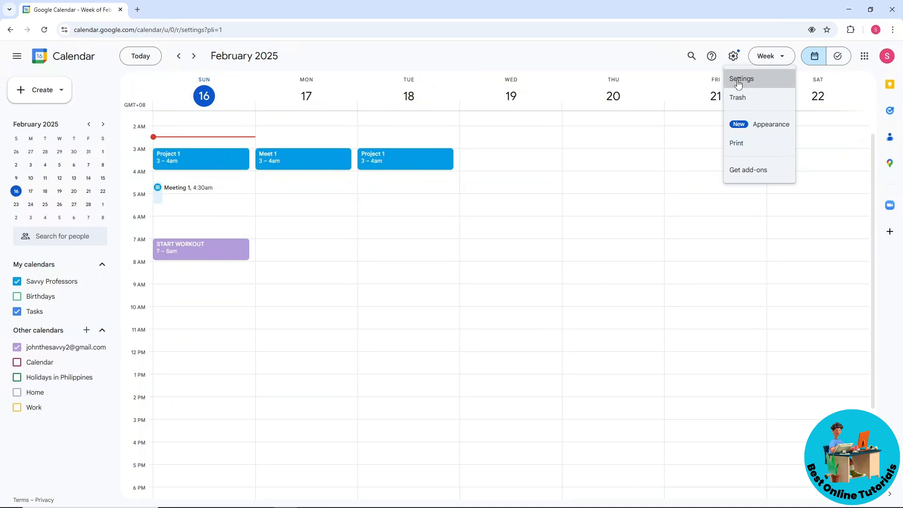
- Enable 'View calendars side by side in Day View' under View options
left_click(742, 78)
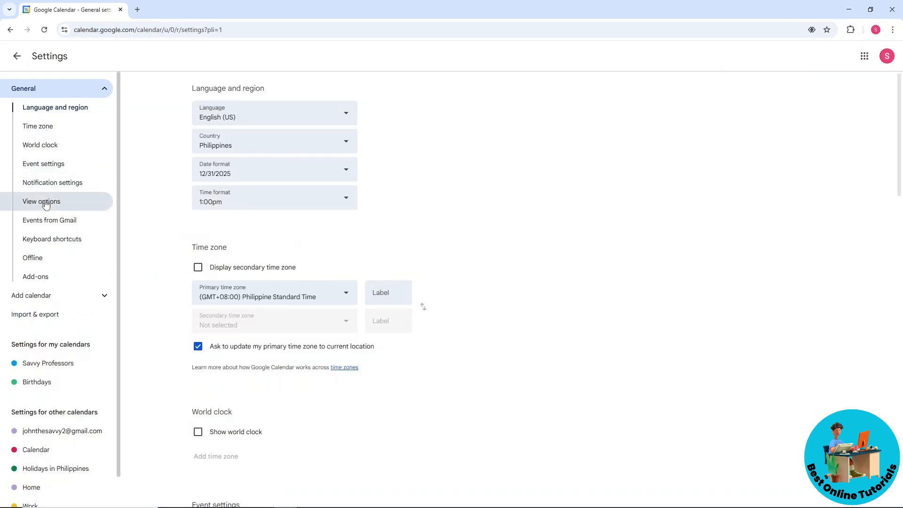
scroll("down", 3)
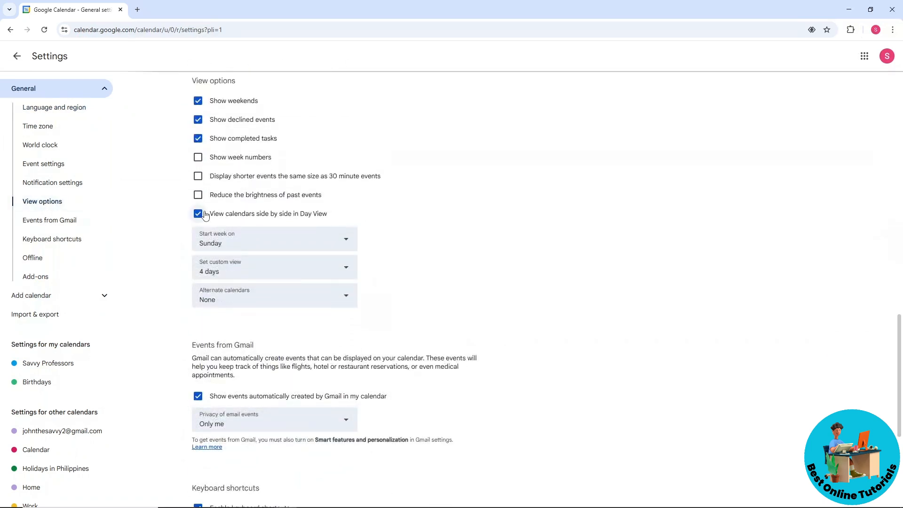
left_click(198, 213)
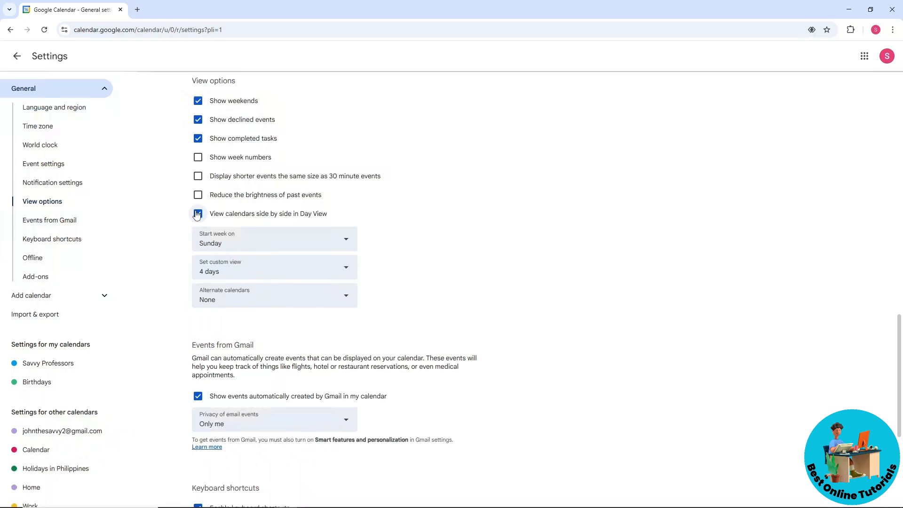
left_click(198, 214)
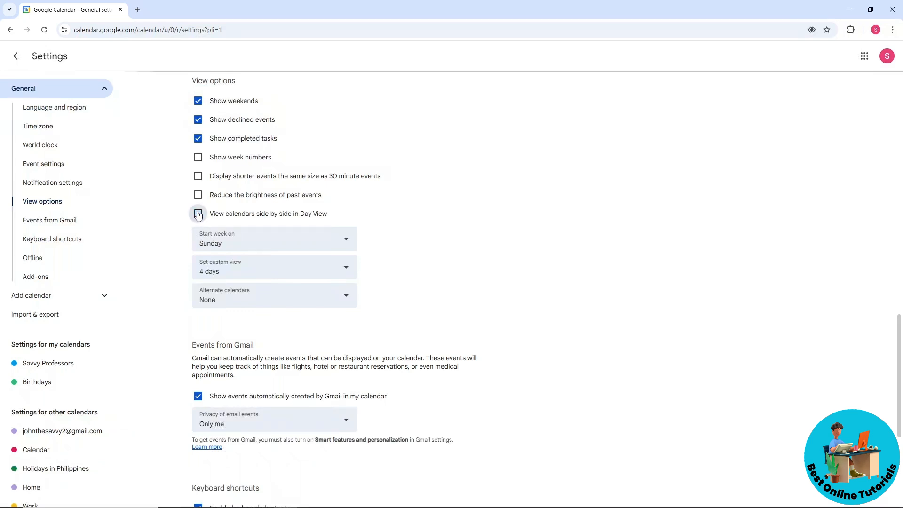
left_click(198, 214)
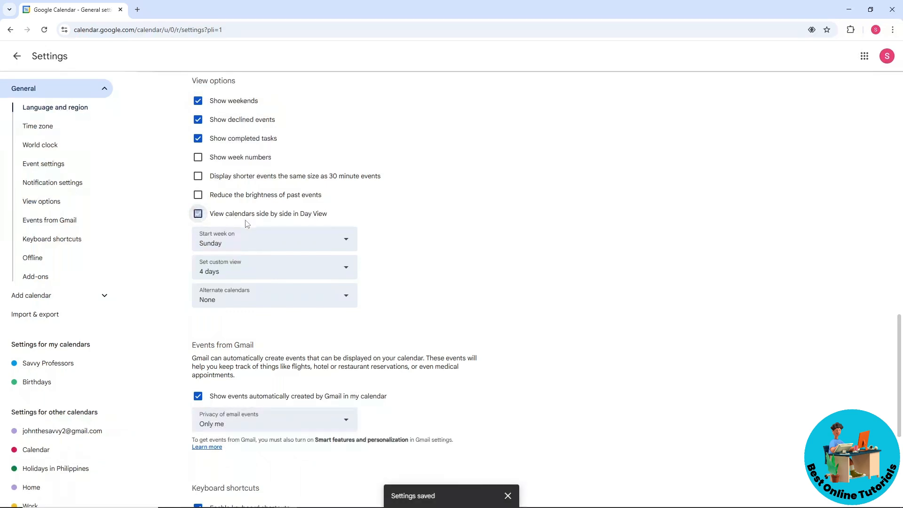
left_click(198, 214)
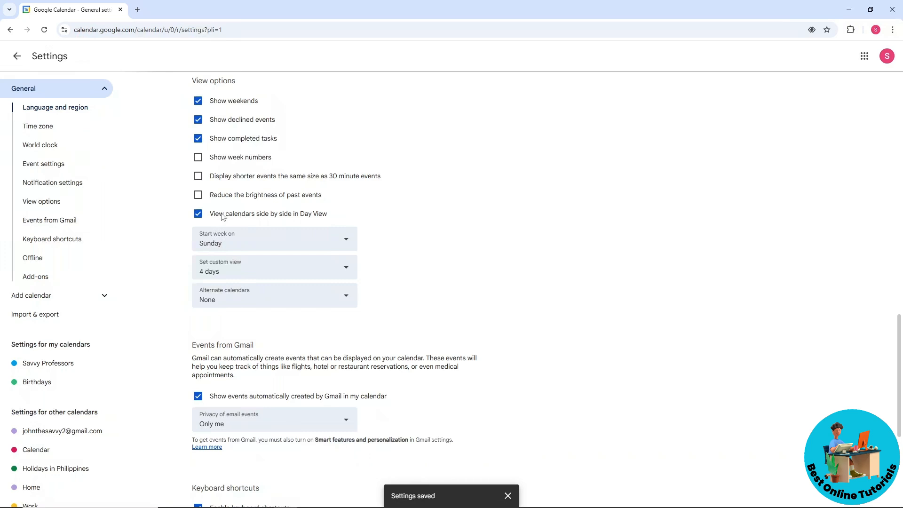
mouse_move(294, 222)
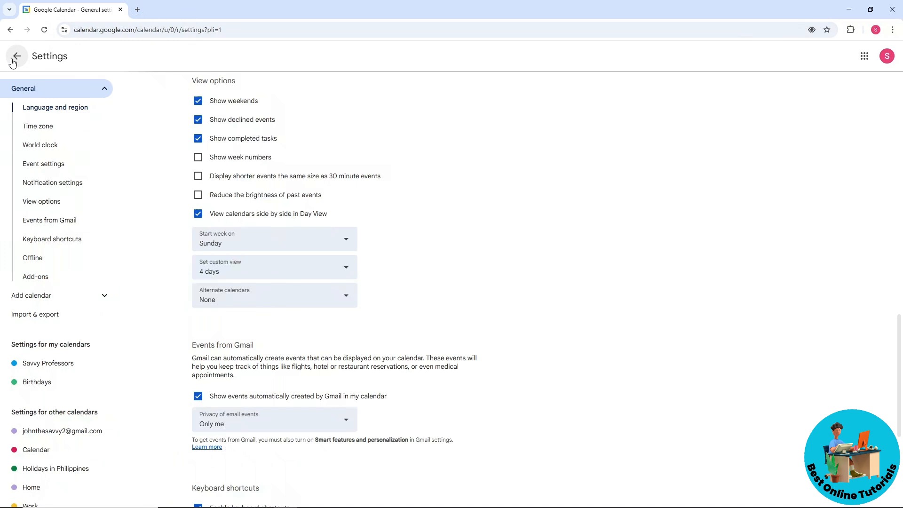
mouse_move(17, 56)
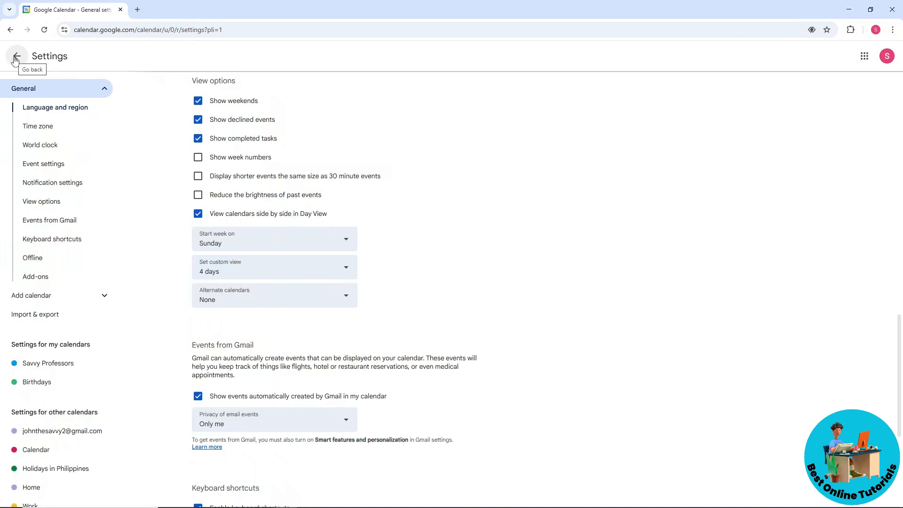
- Return to the calendar, show February 16 in Day View and start a new event draft
left_click(16, 56)
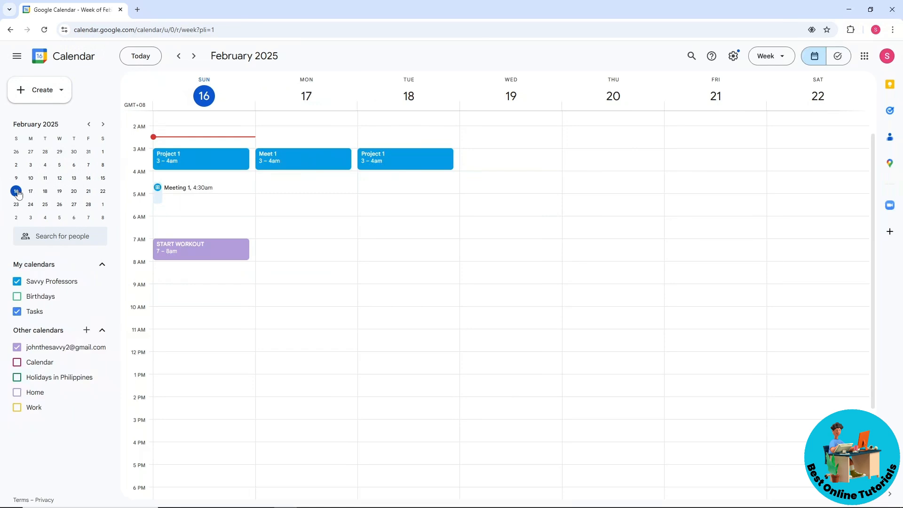
mouse_move(30, 190)
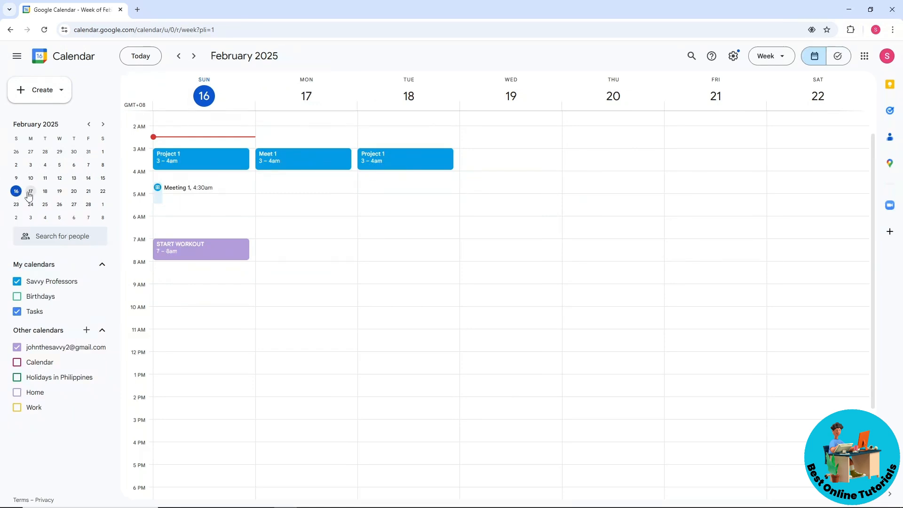
left_click(16, 191)
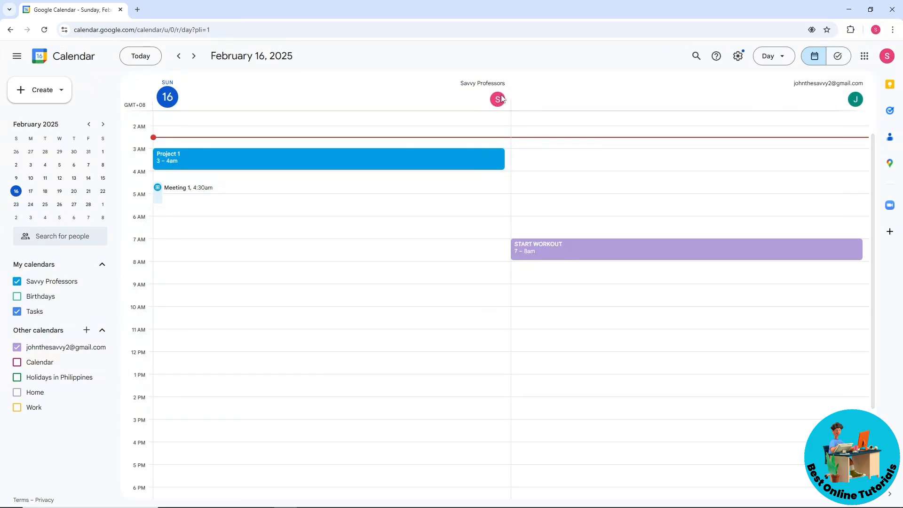
mouse_move(471, 82)
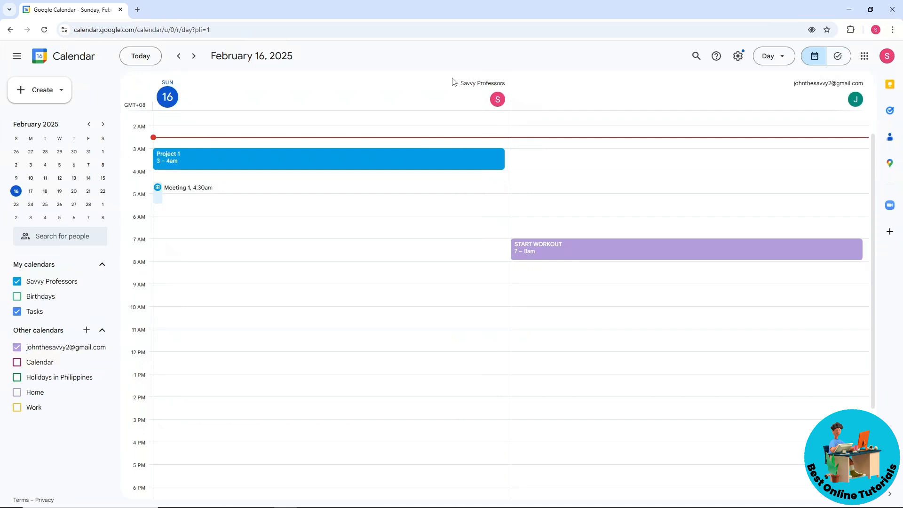
left_click(328, 116)
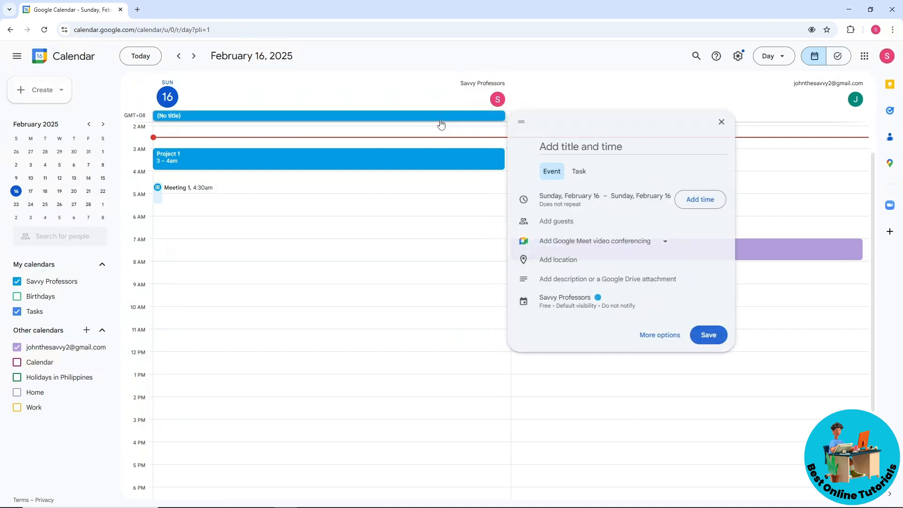
- Hide the second calendar under Other calendars, then show it again beside Savvy Professors
left_click(721, 121)
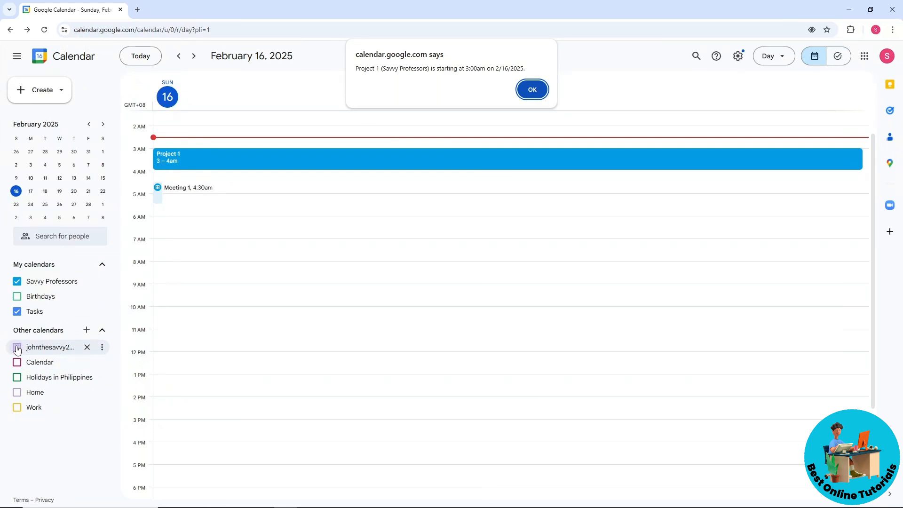
left_click(531, 89)
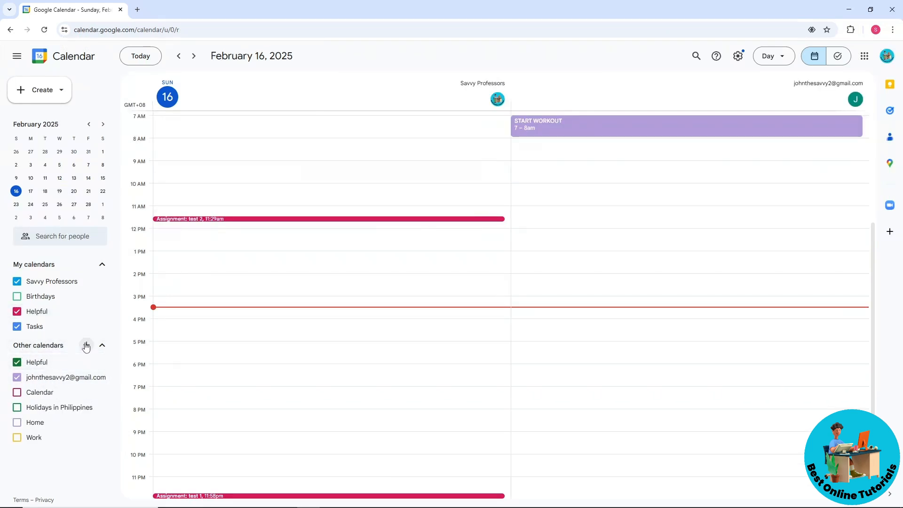
left_click(87, 344)
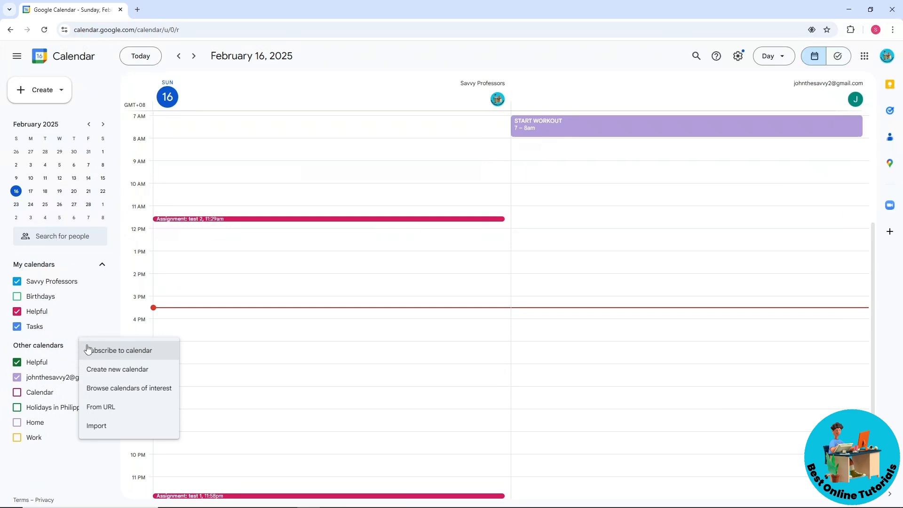
left_click(119, 350)
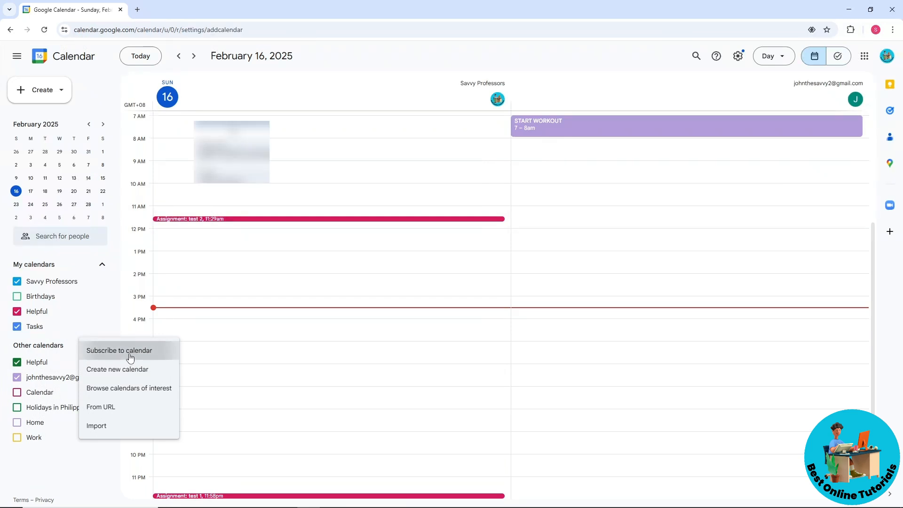
left_click(119, 350)
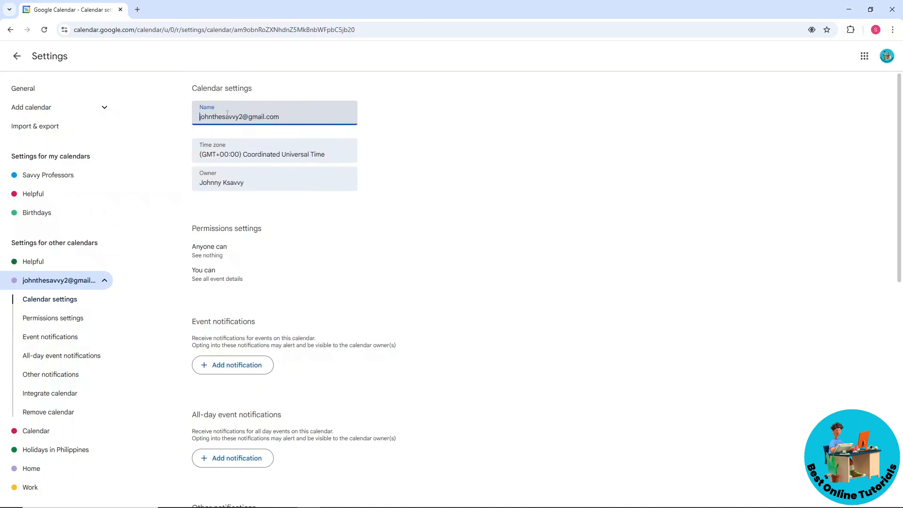
- Return to February 16's Day View and hide the Home calendar's events
left_click(16, 56)
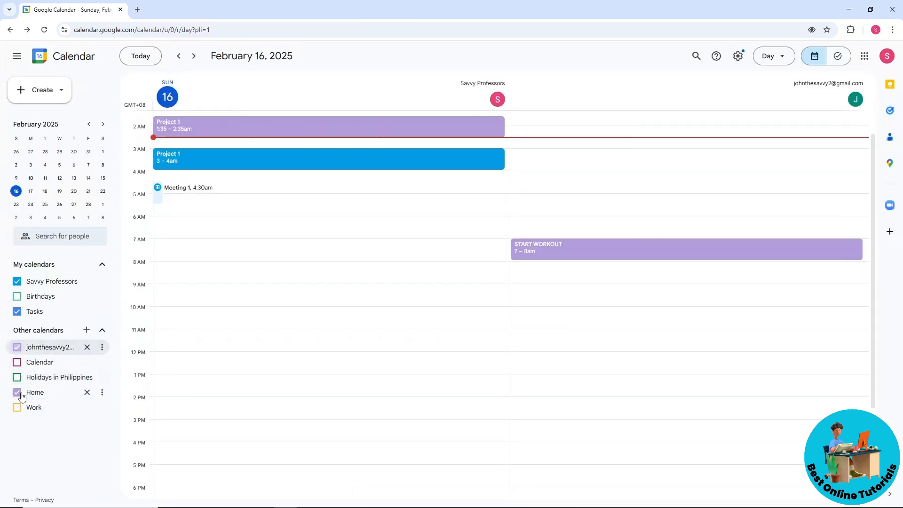
left_click(17, 393)
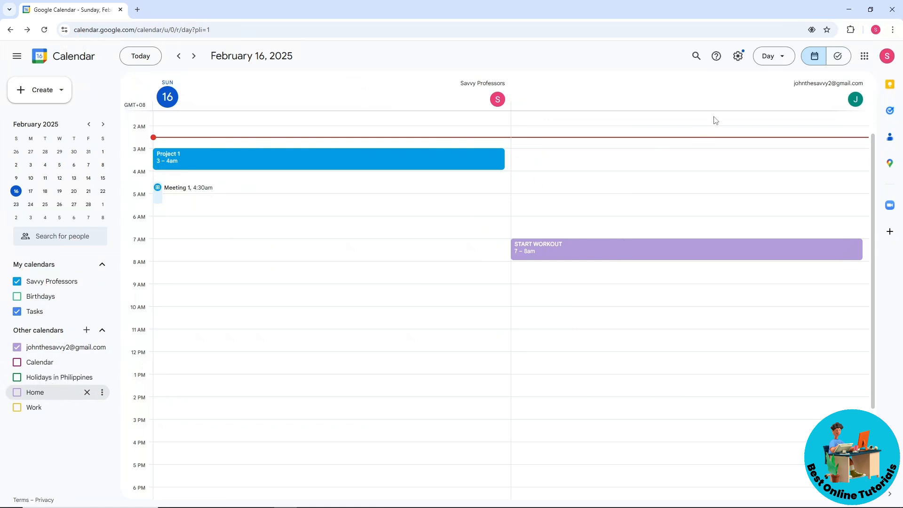